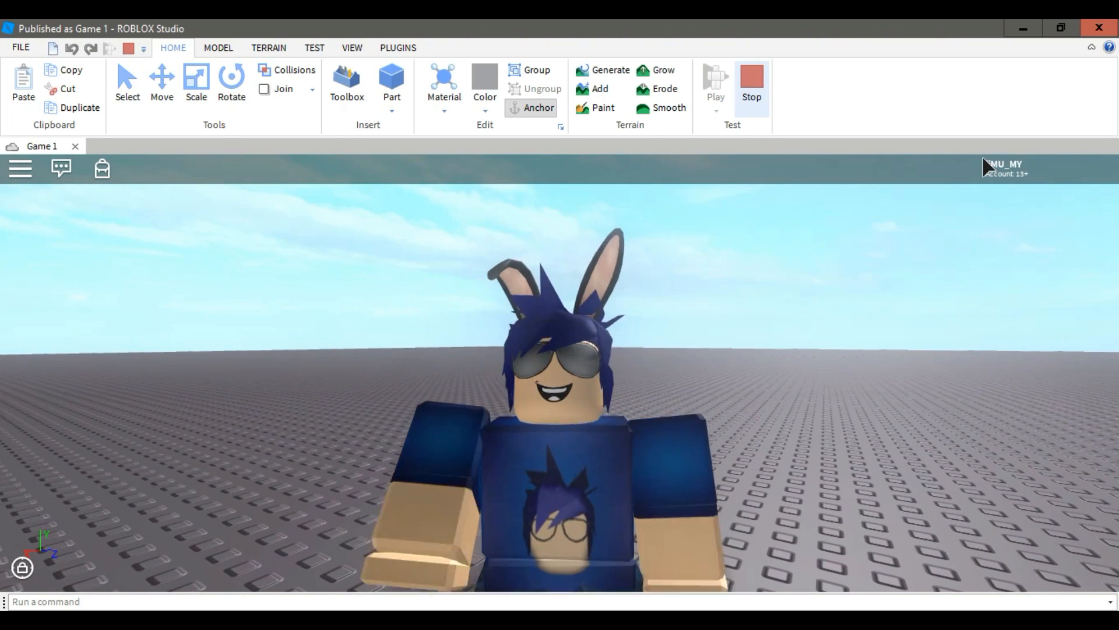
{"action": "mouse_move", "coordinate": [750, 84]}
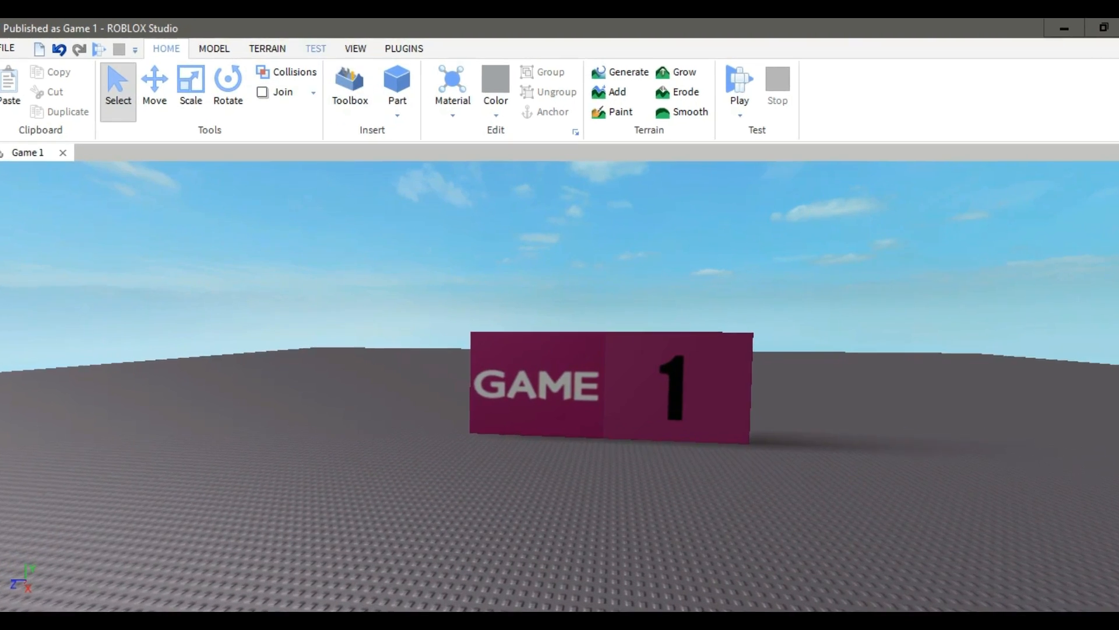
Show the Explorer and Properties panels and insert a new Part coloured Bright blue.
{"action": "left_click", "coordinate": [363, 48]}
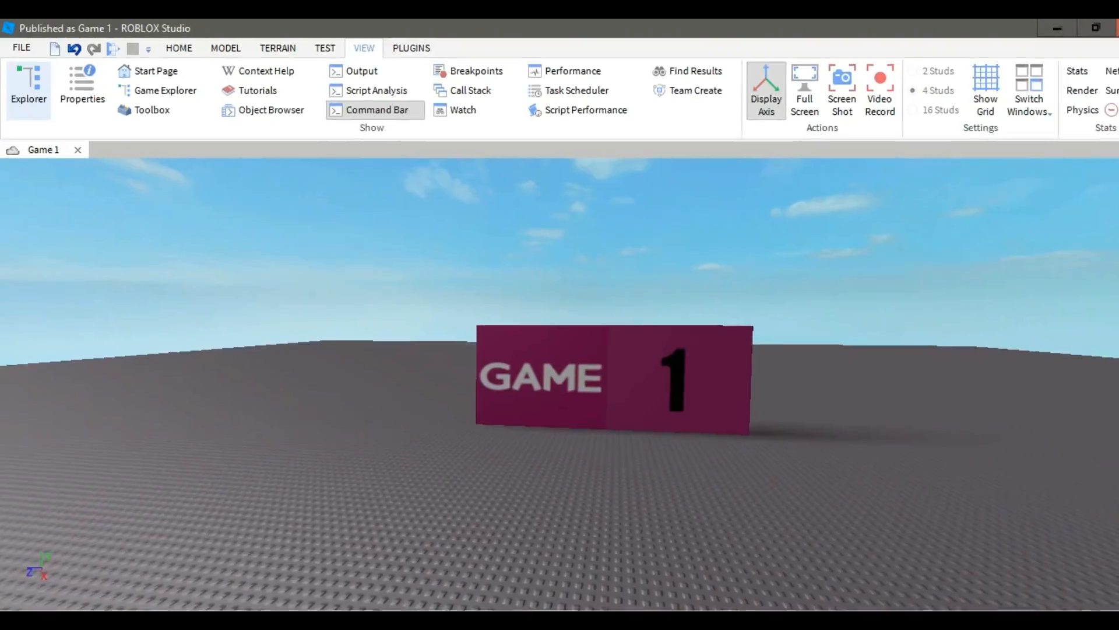
{"action": "left_click", "coordinate": [28, 85]}
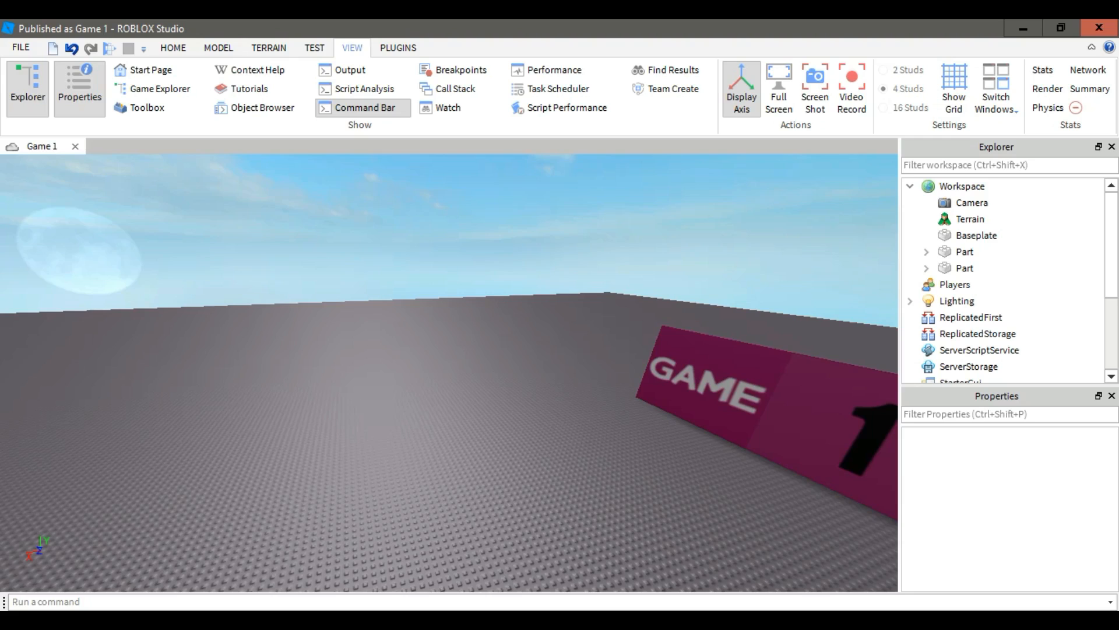
{"action": "left_click", "coordinate": [172, 47]}
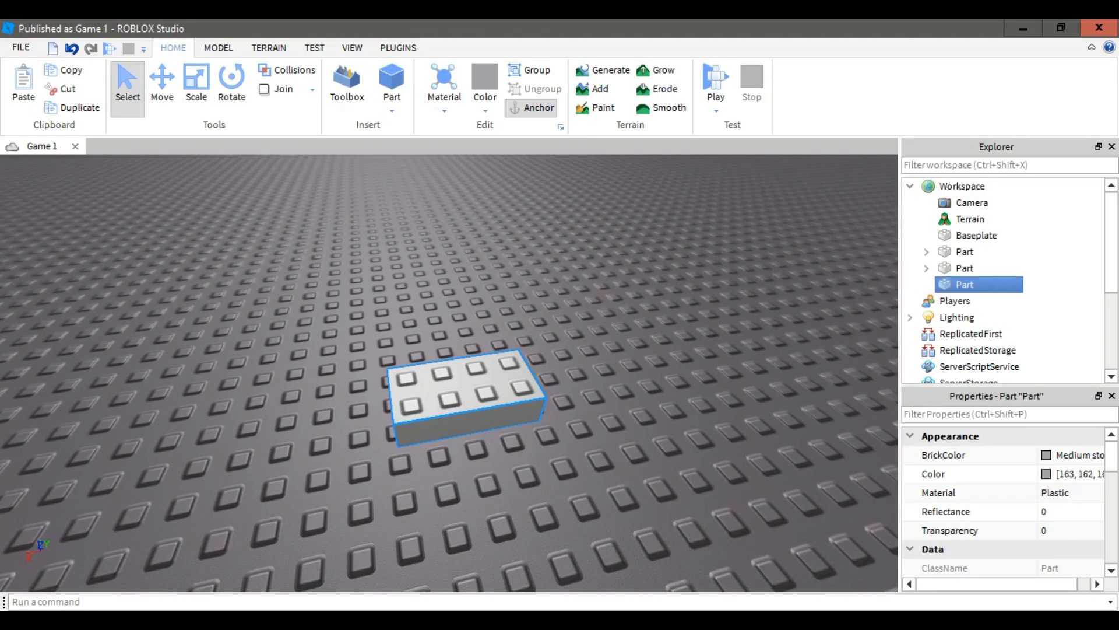
{"action": "left_click", "coordinate": [485, 84]}
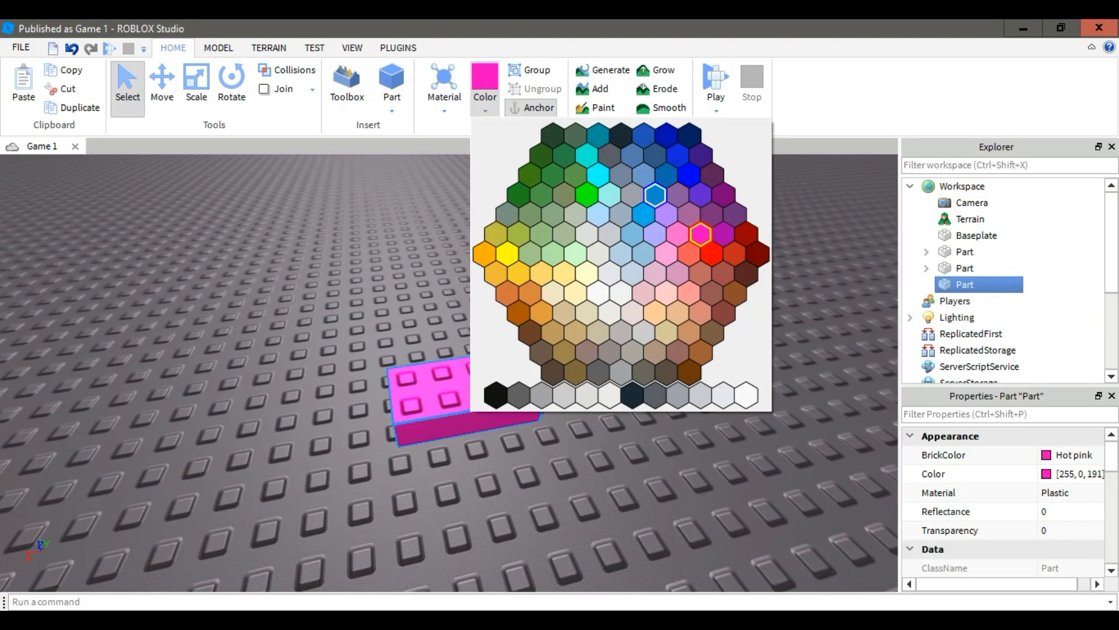
{"action": "left_click", "coordinate": [653, 195]}
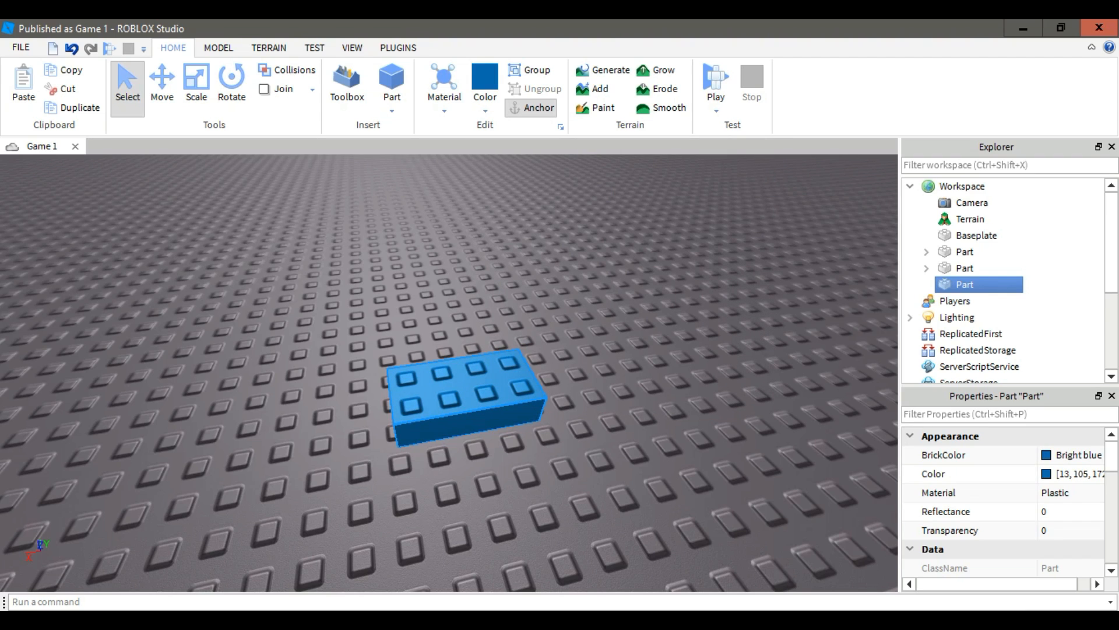
Set the part's TopSurface to Smooth and its Material to Ice.
{"action": "left_click", "coordinate": [972, 455]}
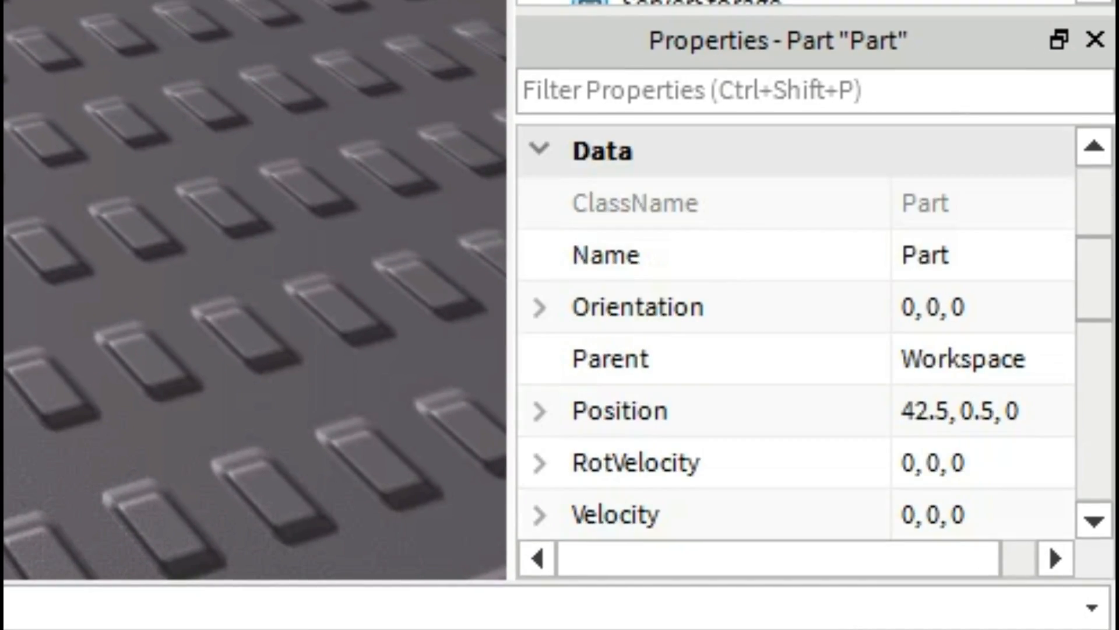
{"action": "scroll", "scroll_direction": "down", "scroll_amount": 3}
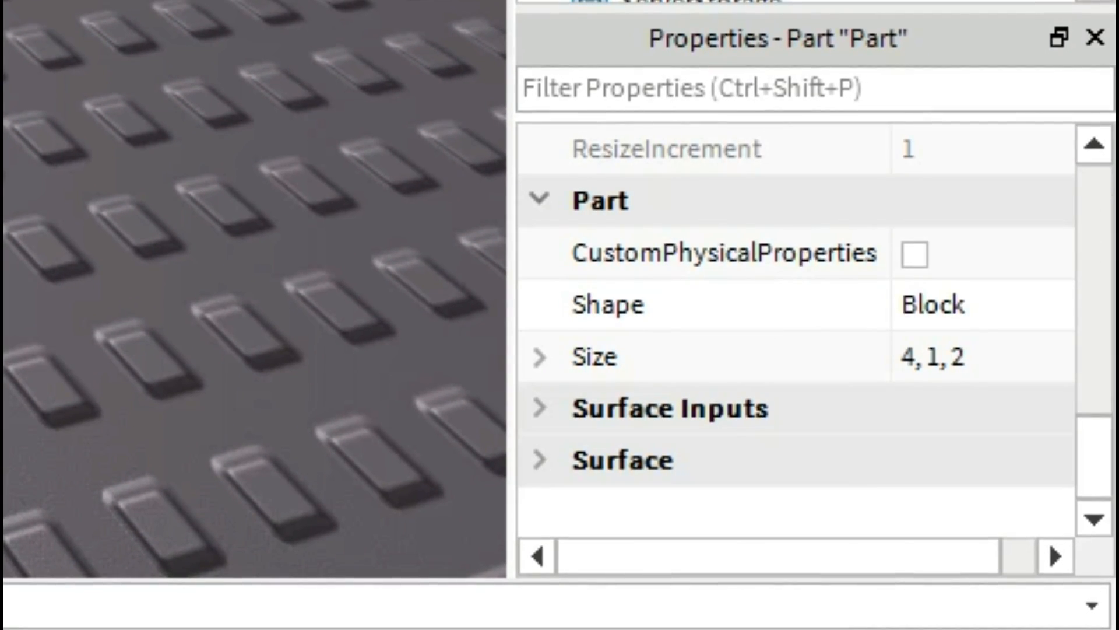
{"action": "left_click", "coordinate": [621, 460]}
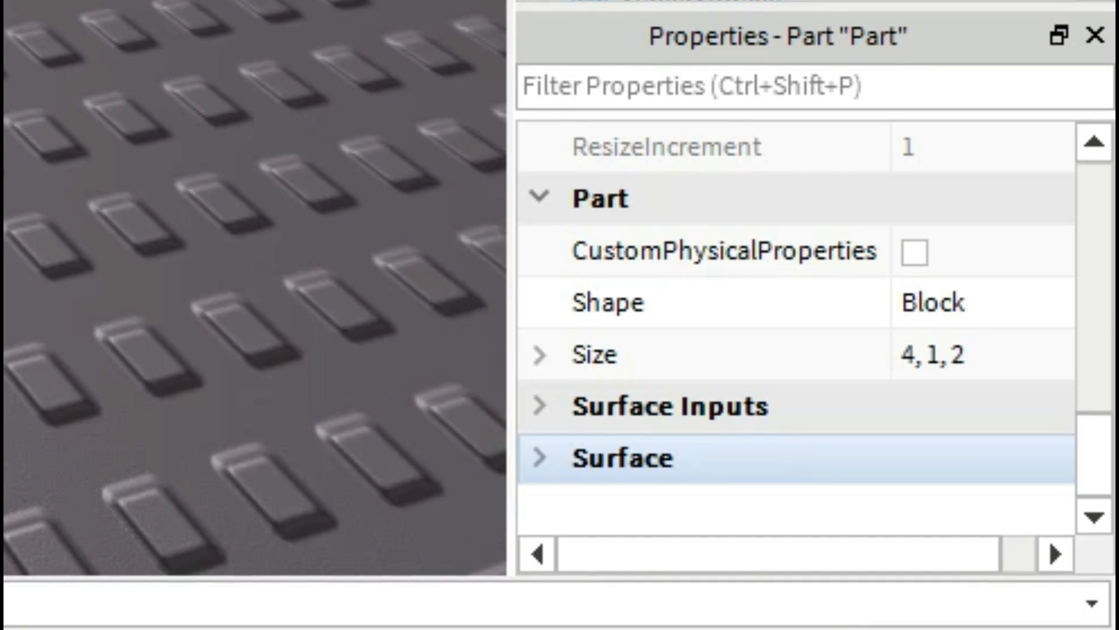
{"action": "left_click", "coordinate": [534, 458]}
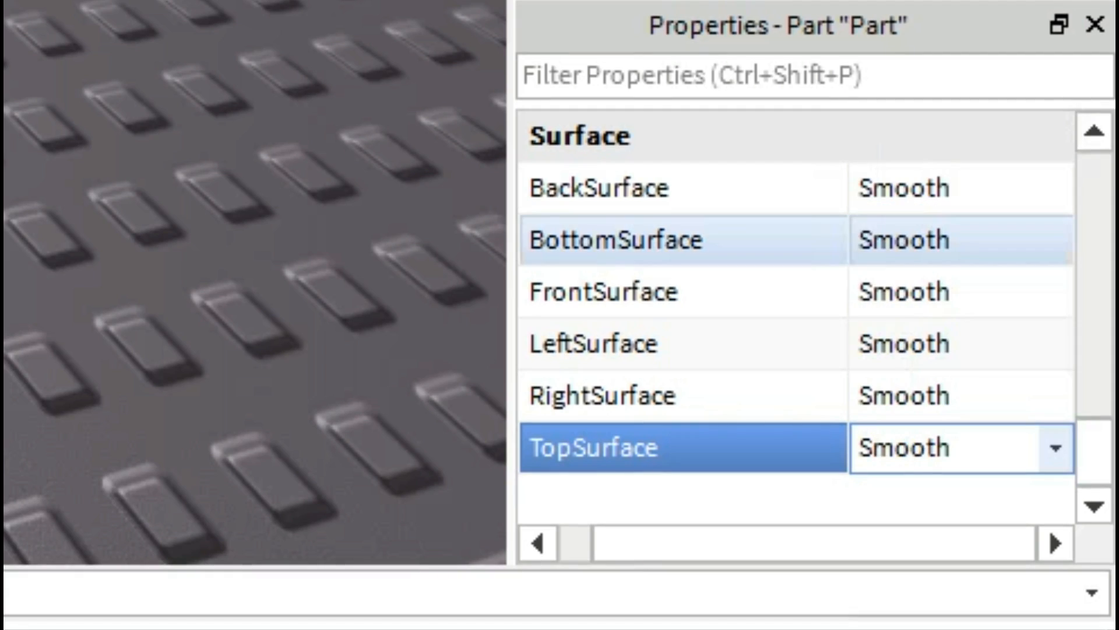
{"action": "left_click", "coordinate": [443, 78]}
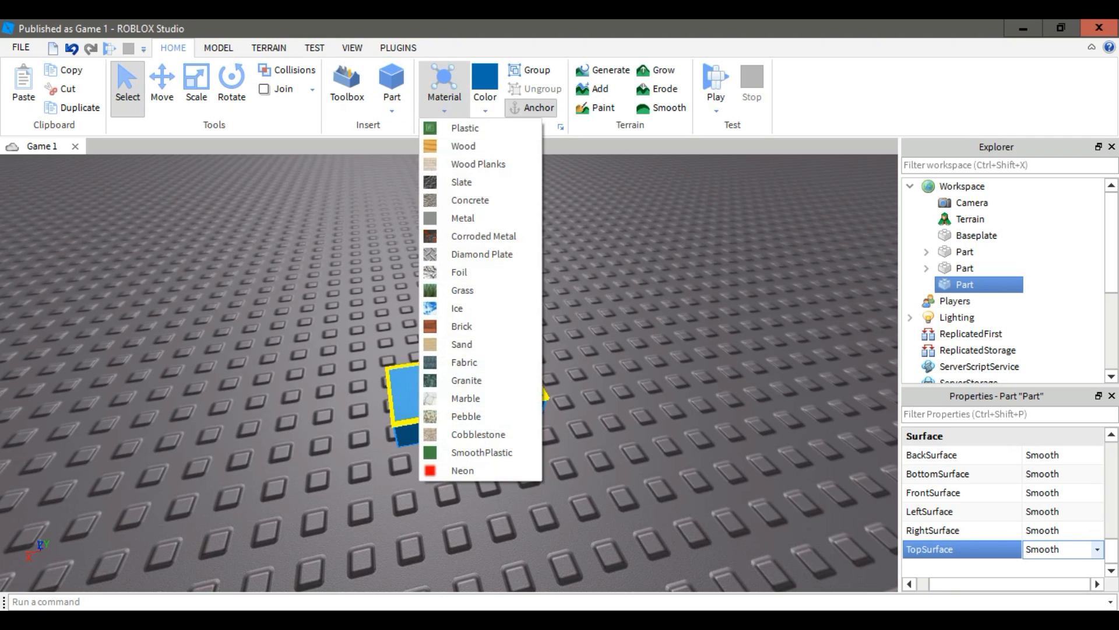
{"action": "left_click", "coordinate": [462, 344]}
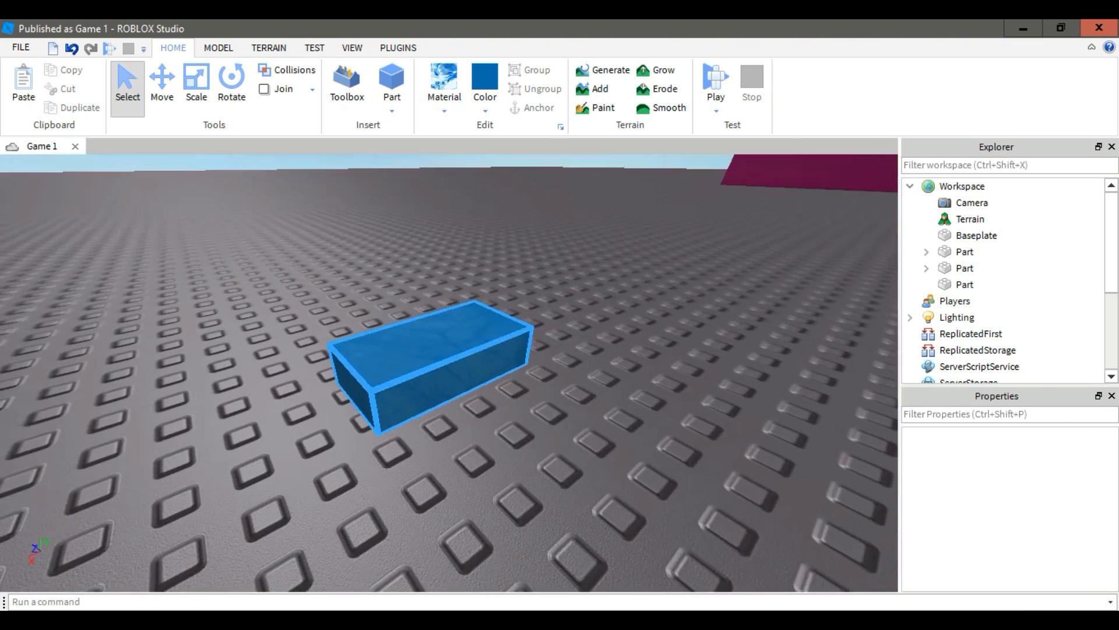
Scale the blue part into a thin square pad and insert a Sparkles object inside it.
{"action": "left_click", "coordinate": [196, 81]}
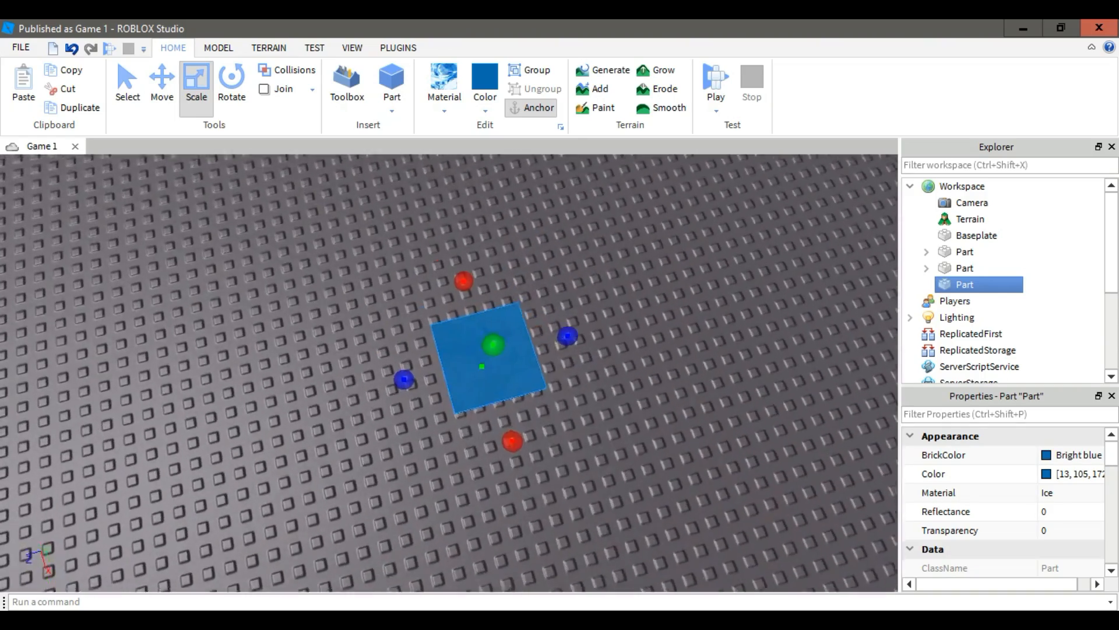
{"action": "right_click", "coordinate": [493, 347]}
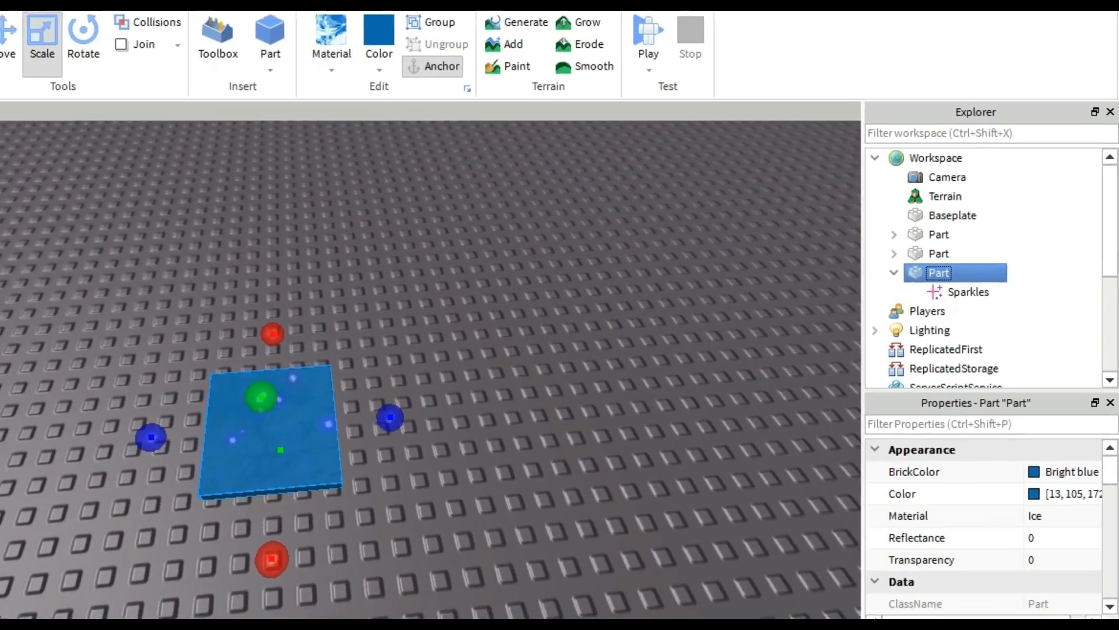
{"action": "left_click", "coordinate": [969, 291]}
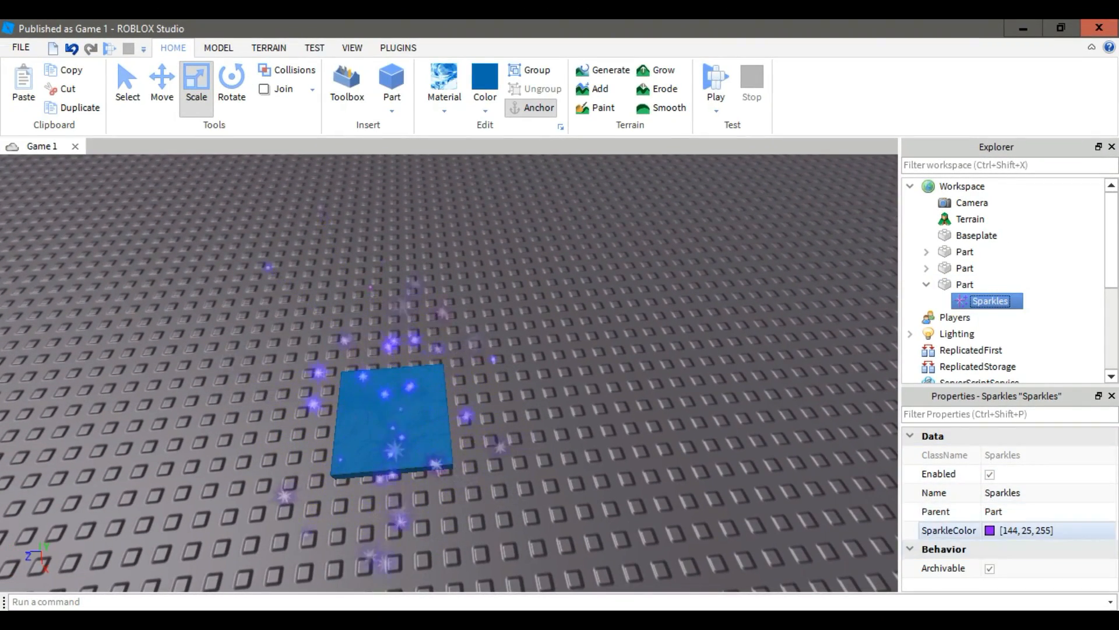
{"action": "left_click", "coordinate": [988, 530]}
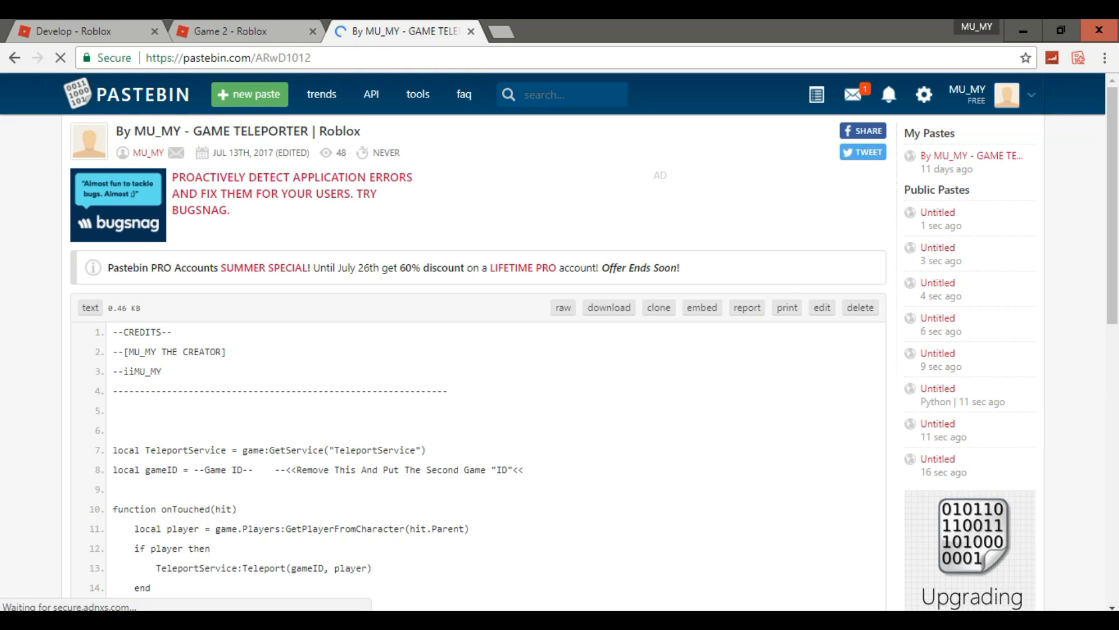
Scroll the Pastebin page down to the teleporter script's code.
{"action": "scroll", "scroll_direction": "down", "scroll_amount": 3}
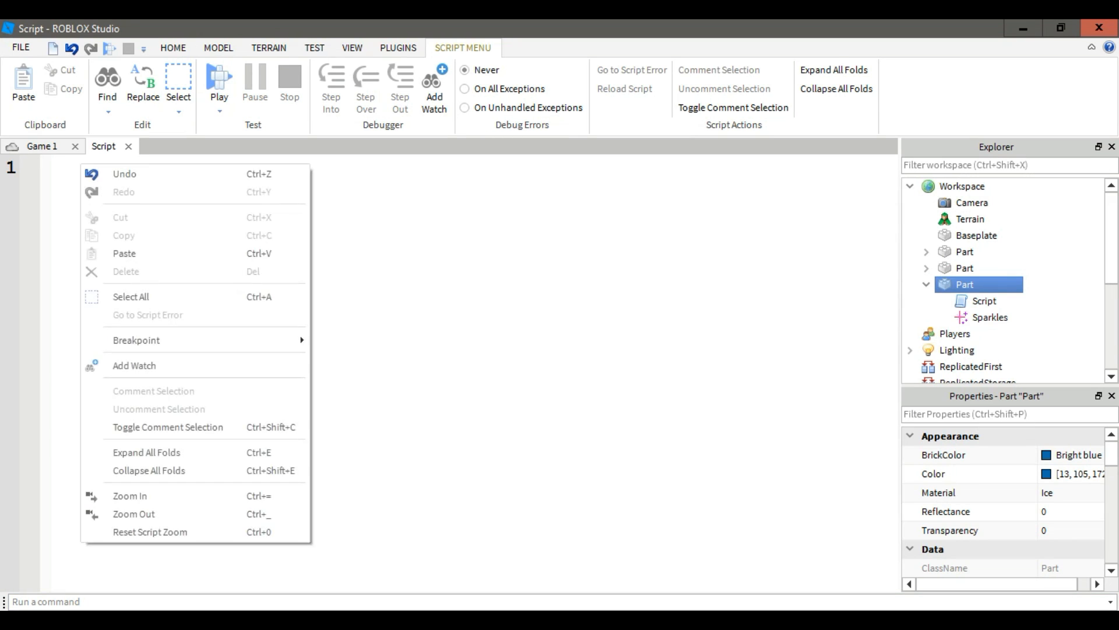
Paste the copied teleporter code into the part's empty Script.
{"action": "left_click", "coordinate": [428, 286]}
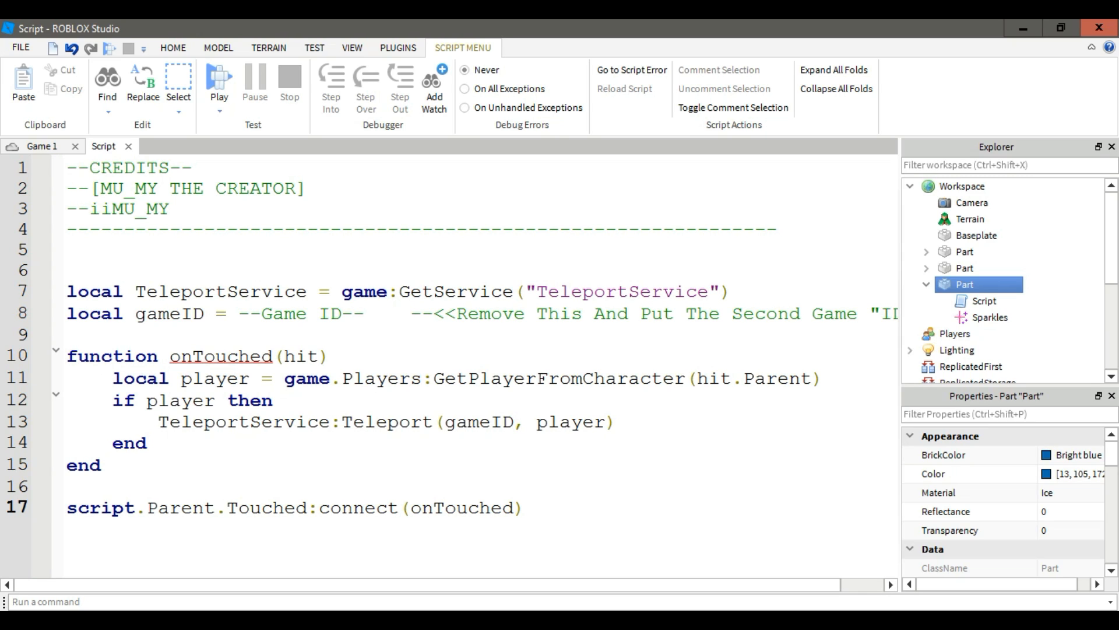
{"action": "left_click_drag", "start_coordinate": [65, 167], "coordinate": [776, 230]}
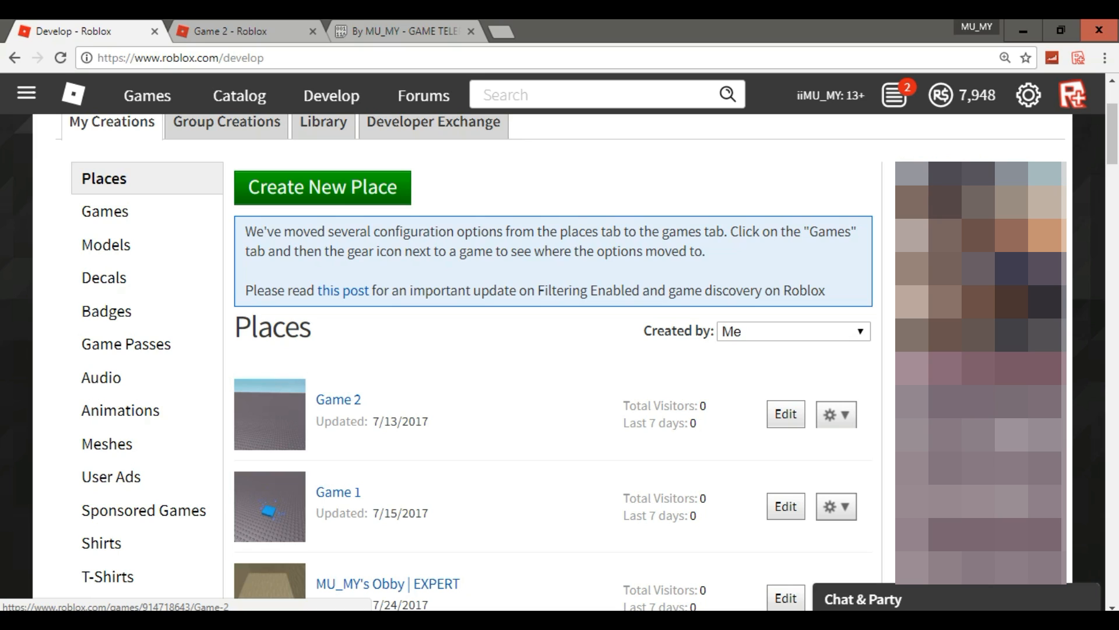
Open Game 2 from the Develop list and copy its id number from the address bar.
{"action": "right_click", "coordinate": [337, 399]}
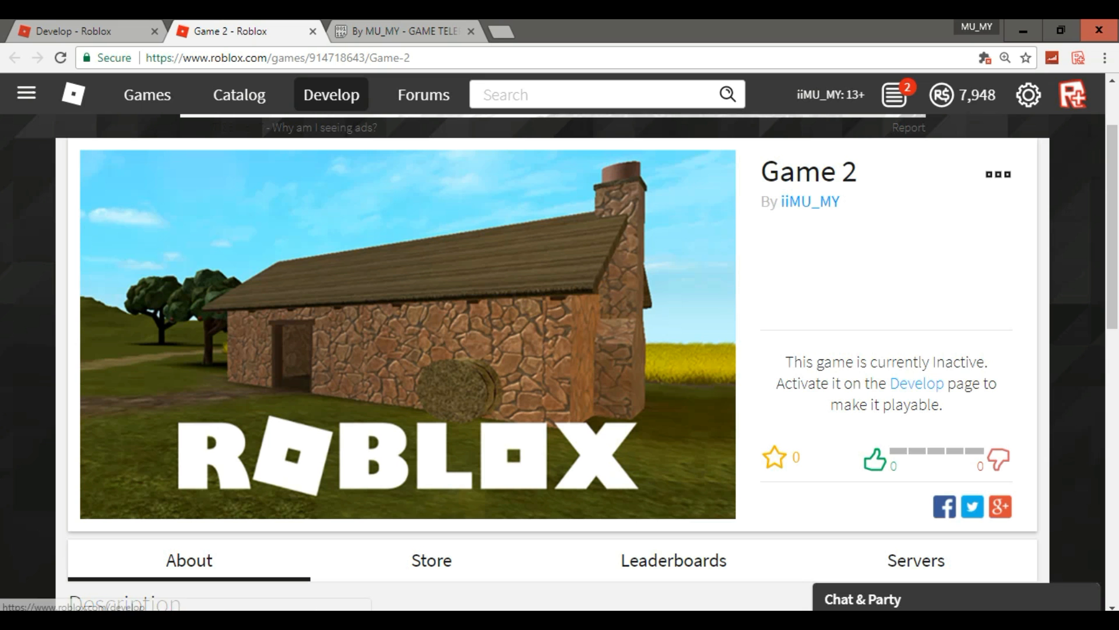
{"action": "left_click", "coordinate": [275, 58]}
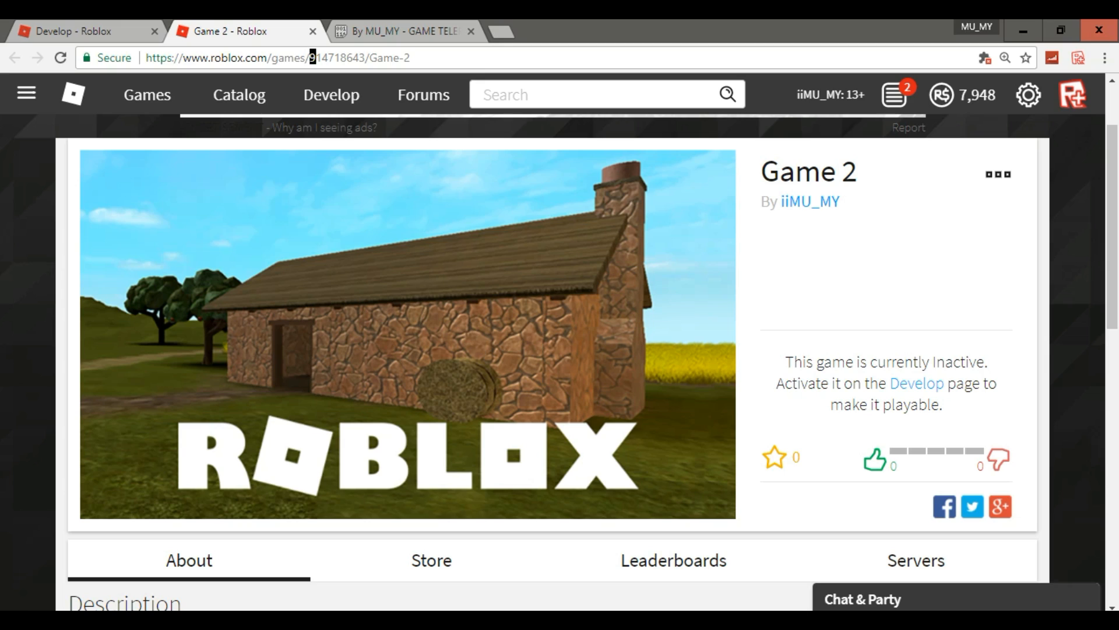
{"action": "double_click", "coordinate": [336, 58]}
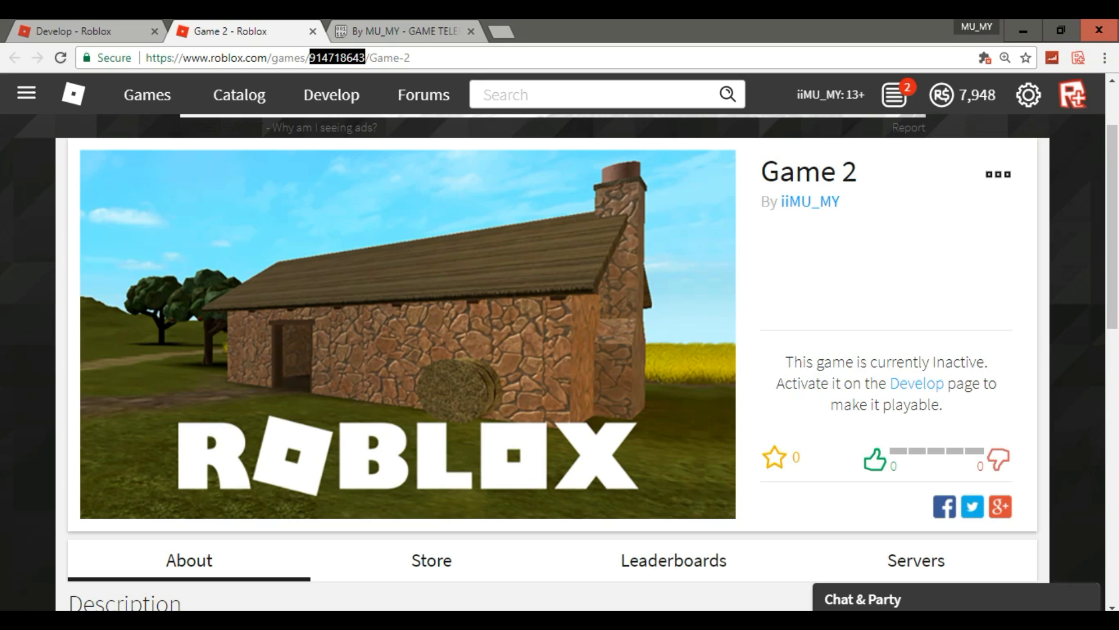
{"action": "right_click", "coordinate": [335, 59]}
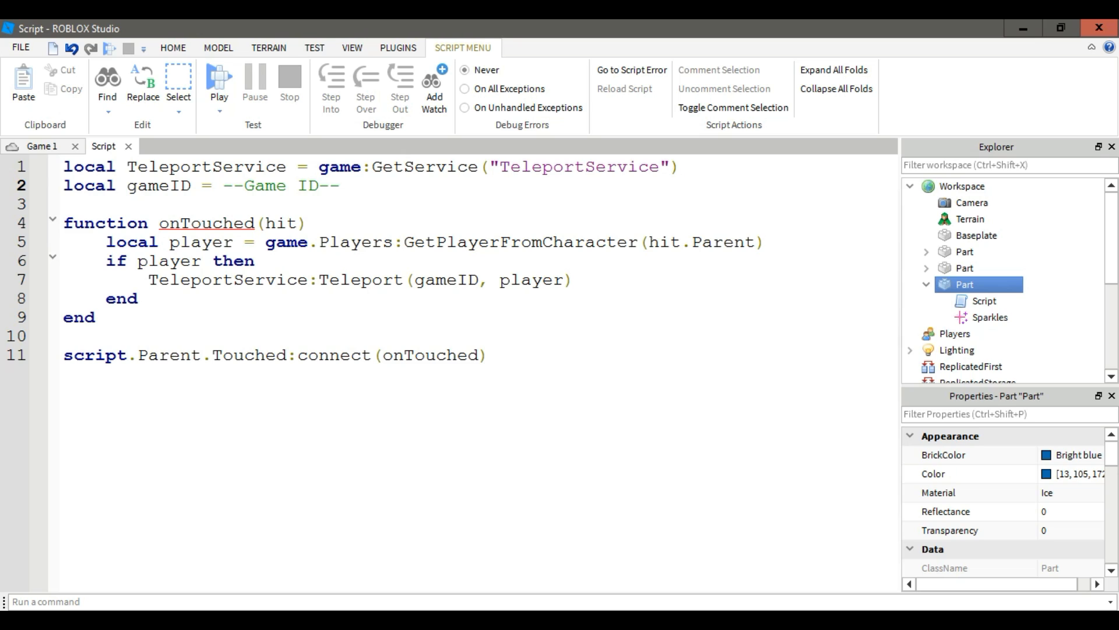
Replace the --Game ID-- placeholder on line 2 with 914718643.
{"action": "key", "text": "BackSpace"}
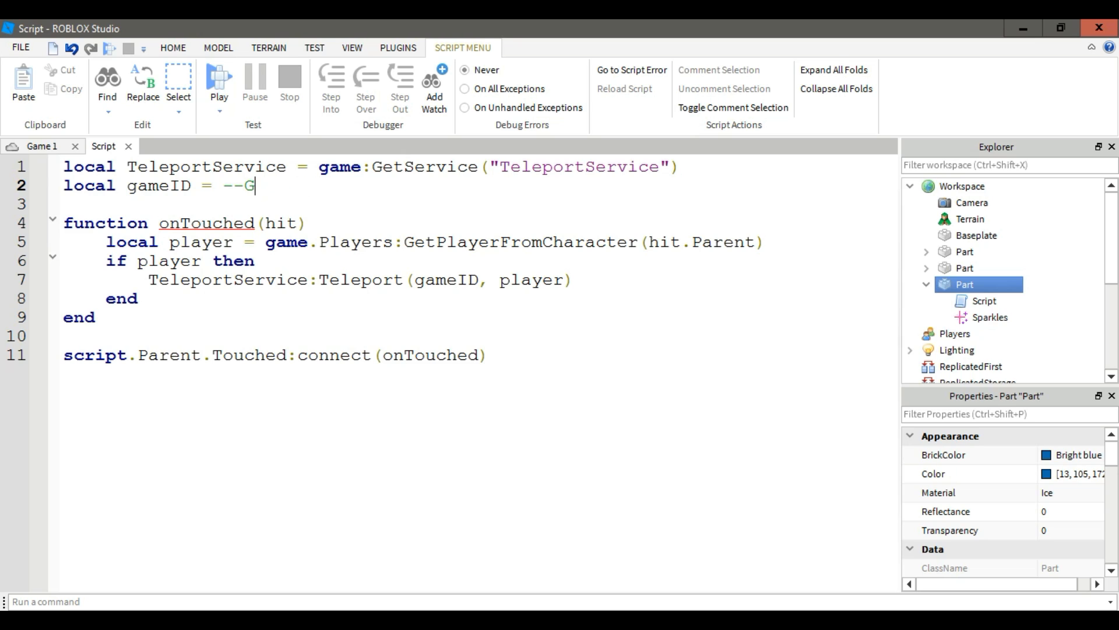
{"action": "right_click", "coordinate": [242, 185]}
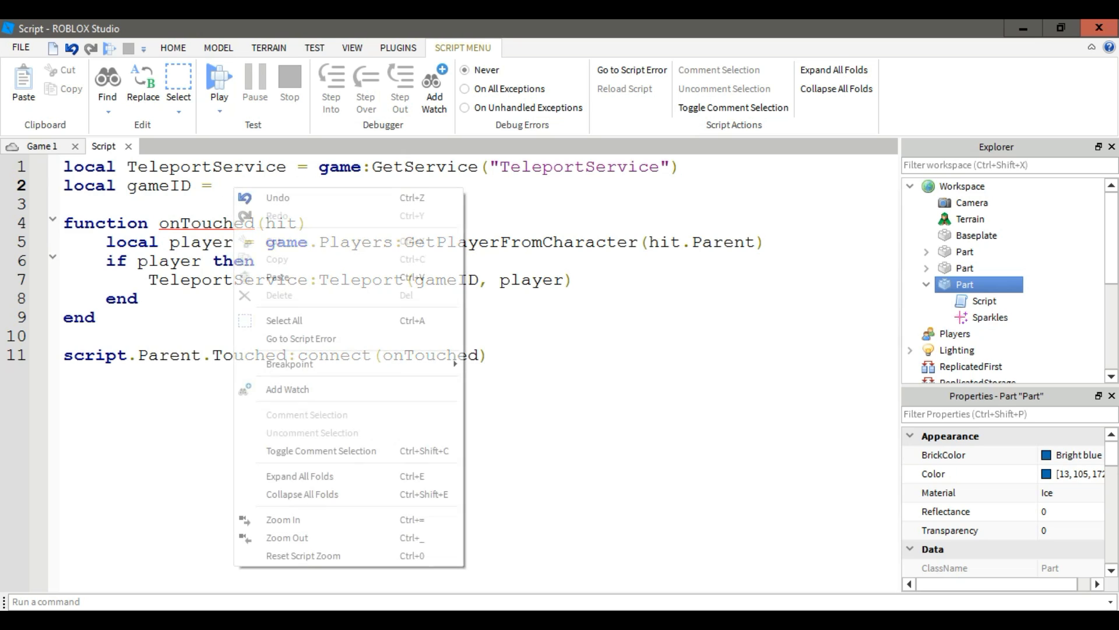
{"action": "type", "text": "914718643"}
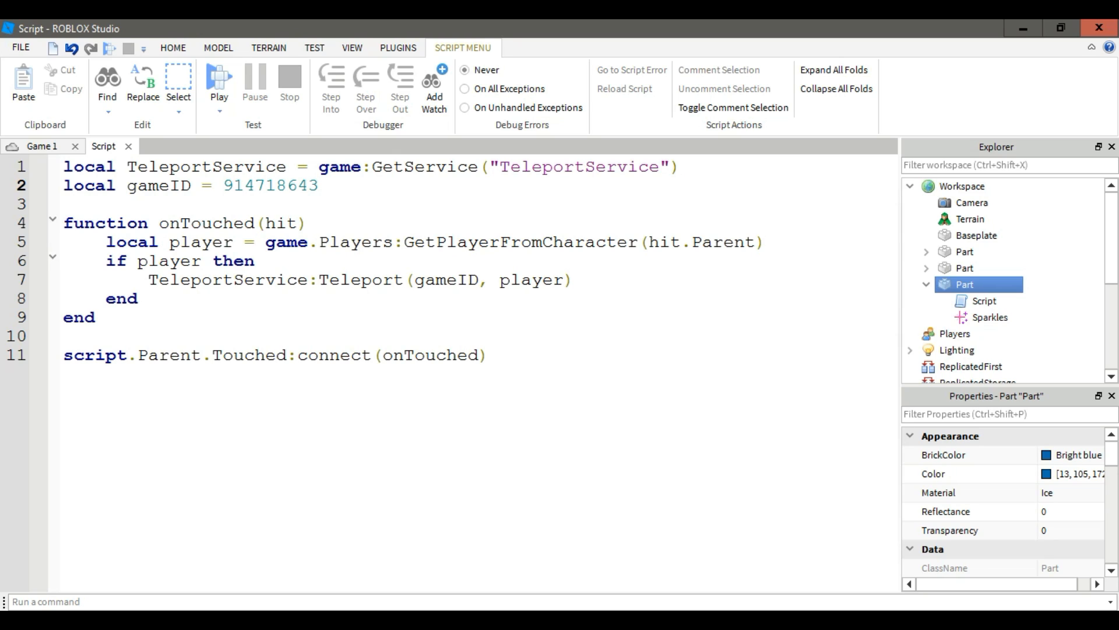
{"action": "double_click", "coordinate": [271, 186]}
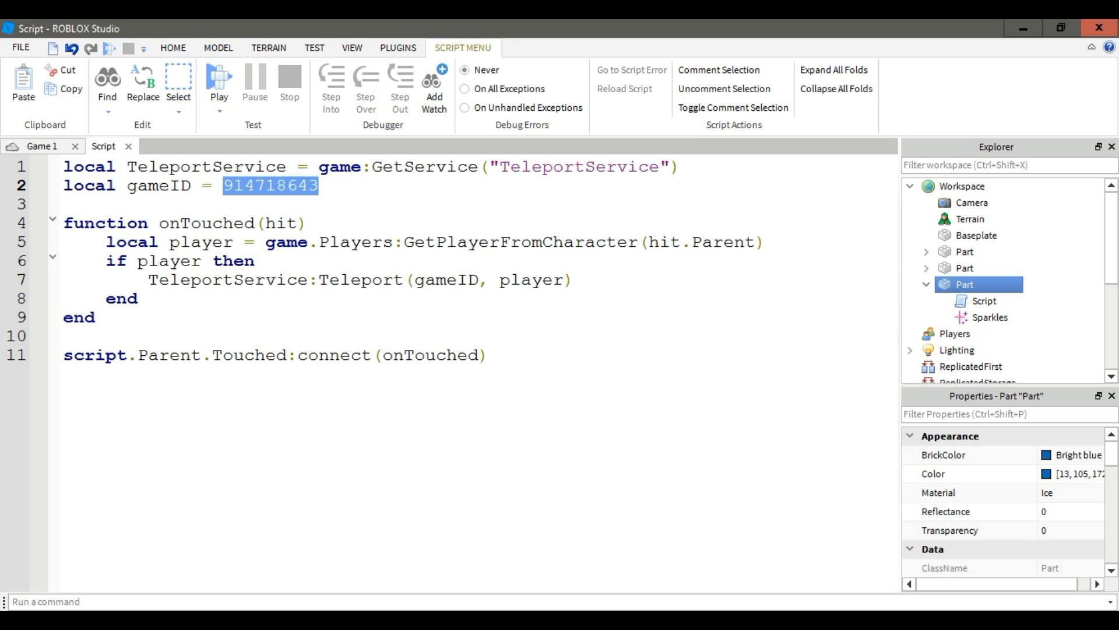
Publish the changed script to Game 1.
{"action": "left_click", "coordinate": [488, 355]}
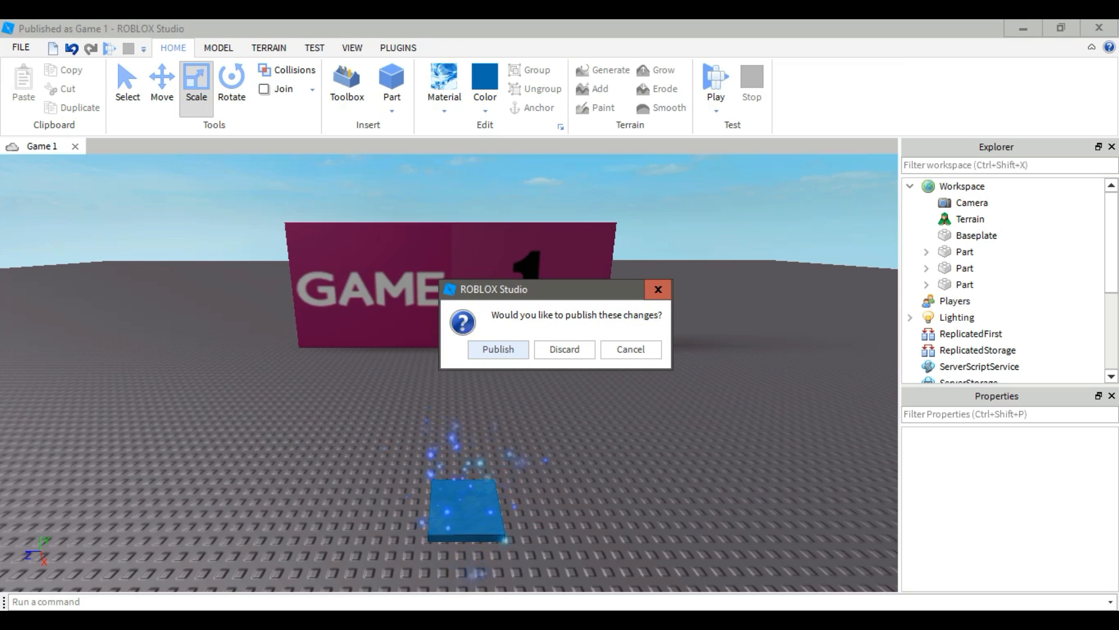
{"action": "left_click", "coordinate": [498, 349]}
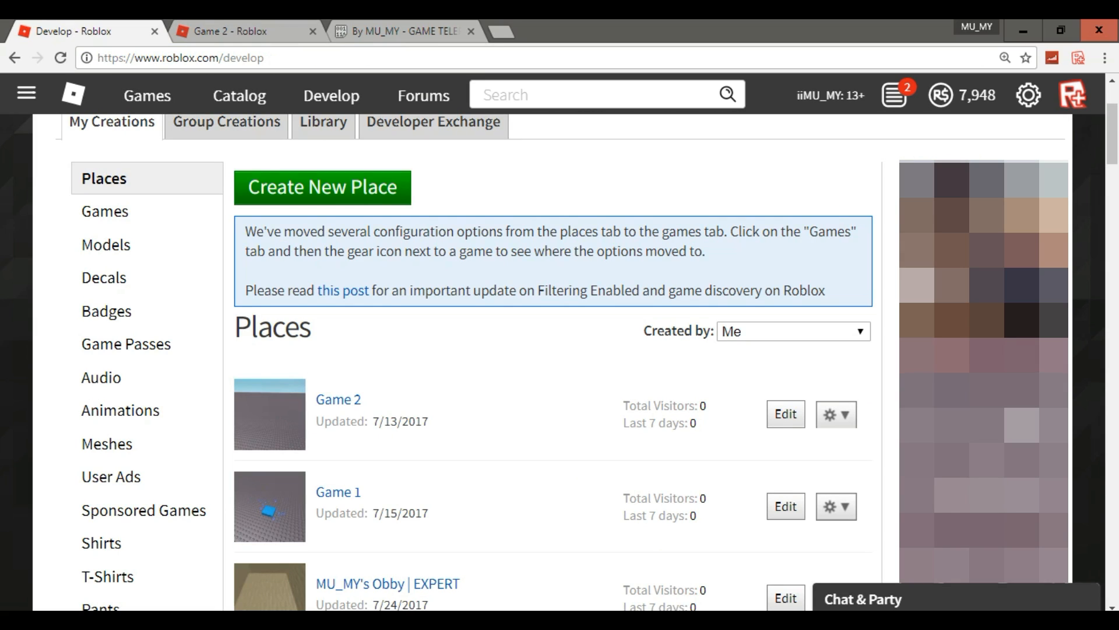
Switch My Creations to Games, make Game 2 Active and answer the Add to profile prompt.
{"action": "left_click", "coordinate": [104, 211]}
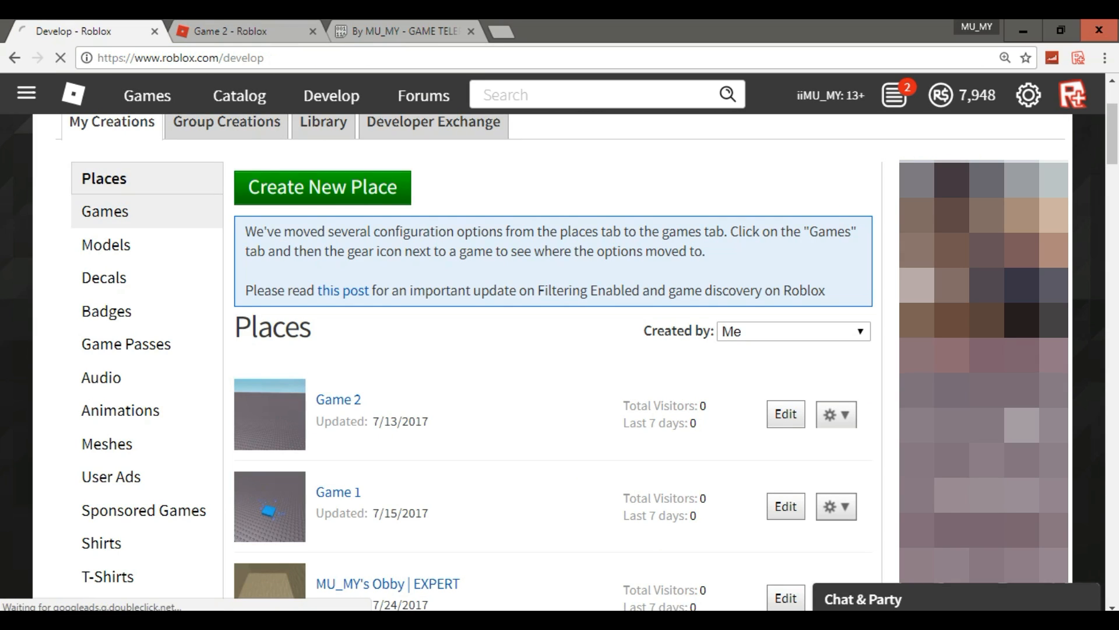
{"action": "left_click", "coordinate": [104, 211]}
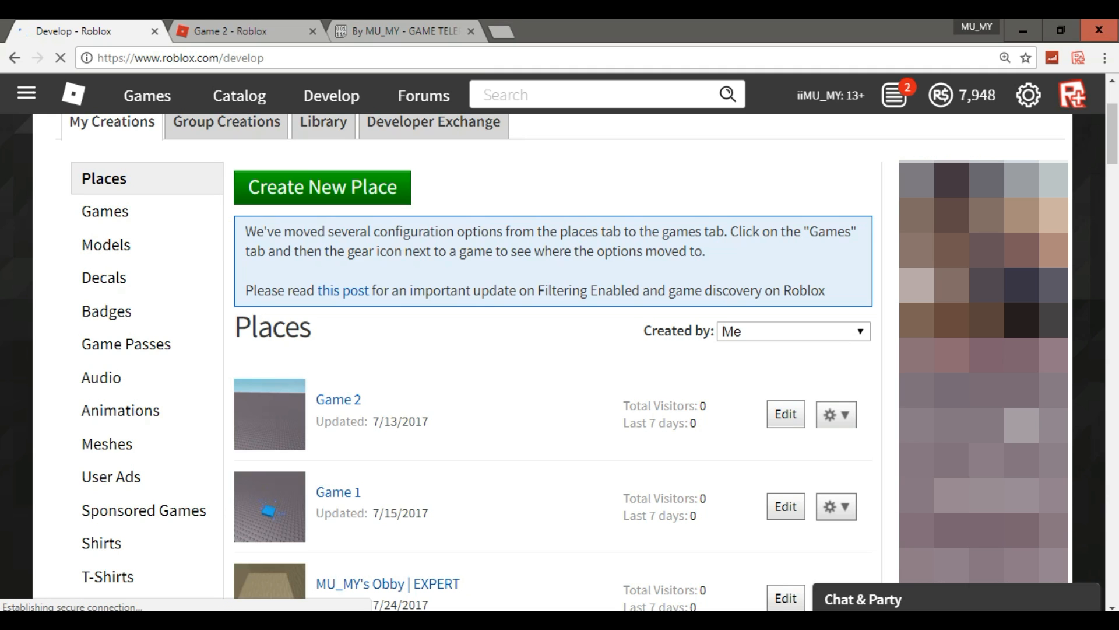
{"action": "left_click", "coordinate": [104, 211]}
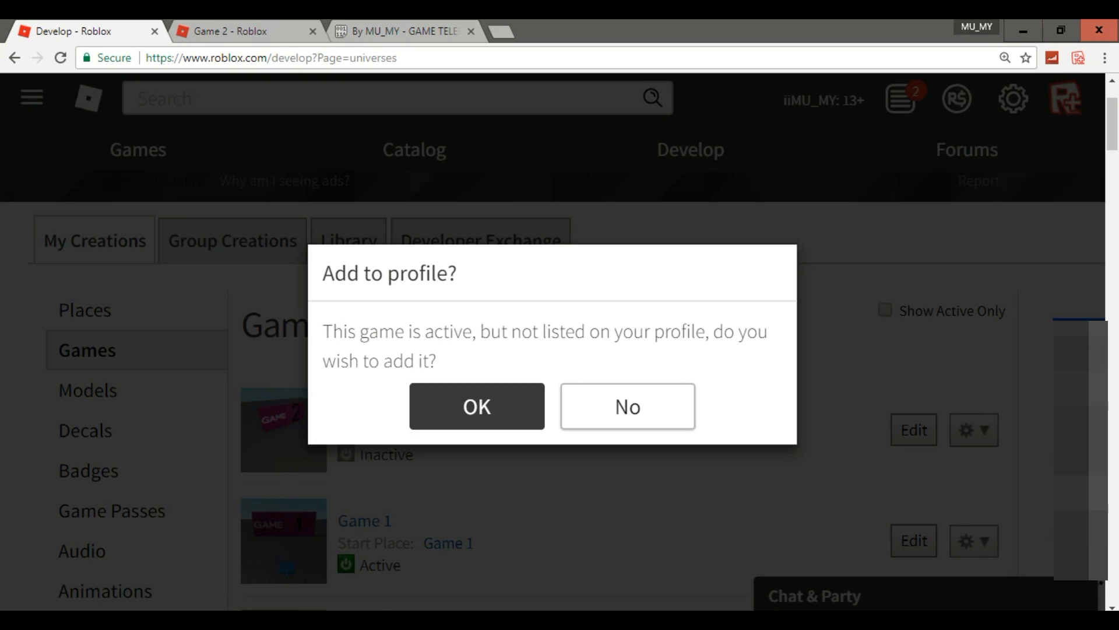
{"action": "left_click", "coordinate": [626, 406]}
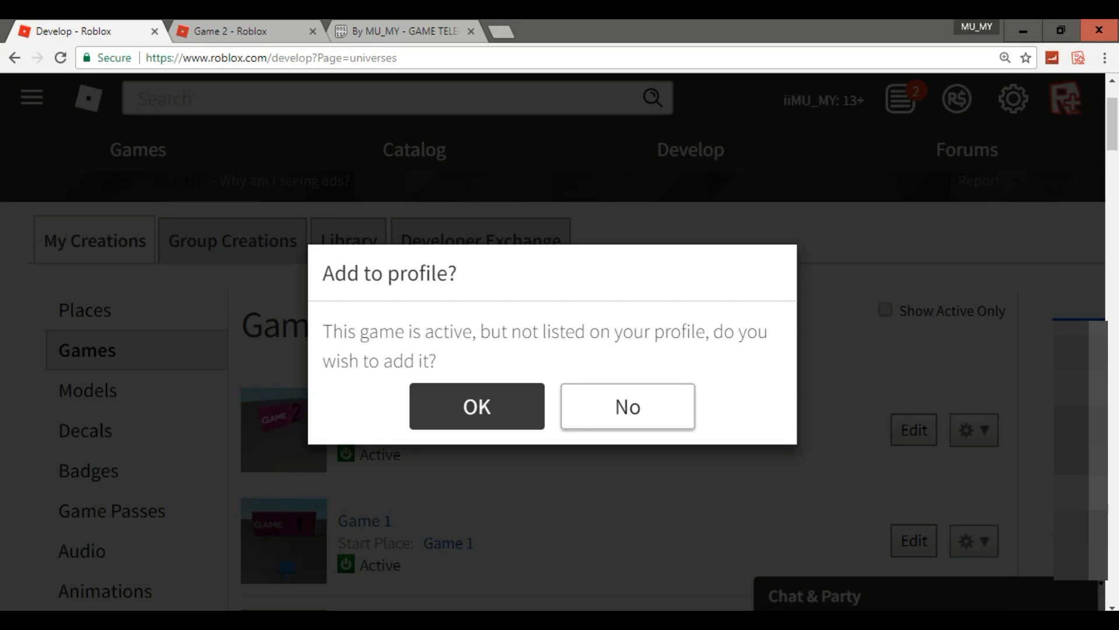
{"action": "left_click", "coordinate": [626, 406]}
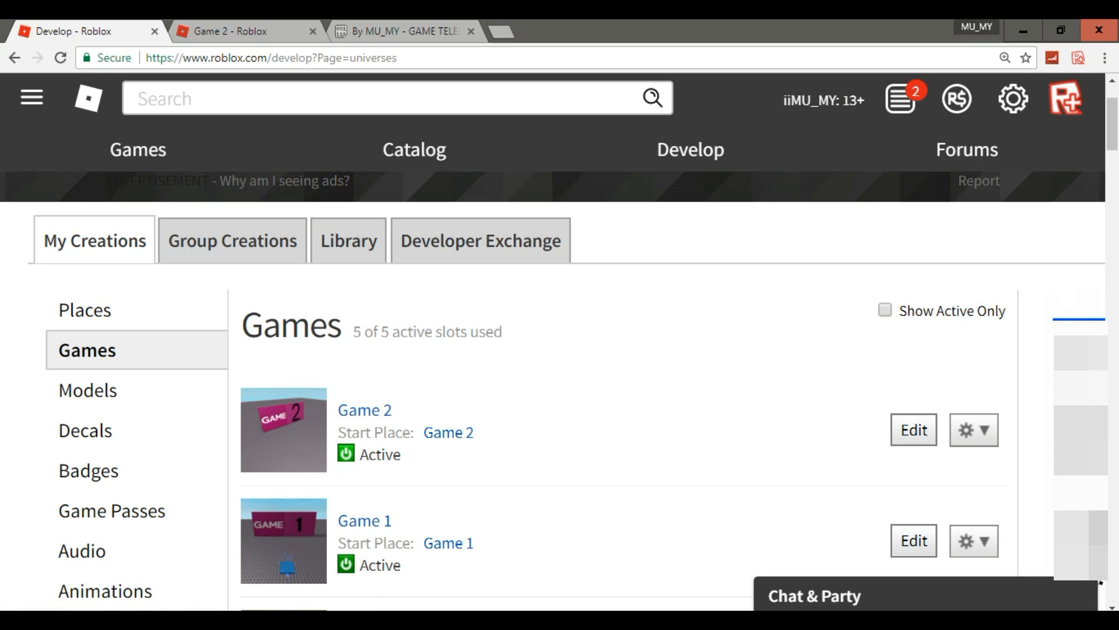
Open Game 1's page ready to play.
{"action": "left_click", "coordinate": [363, 520]}
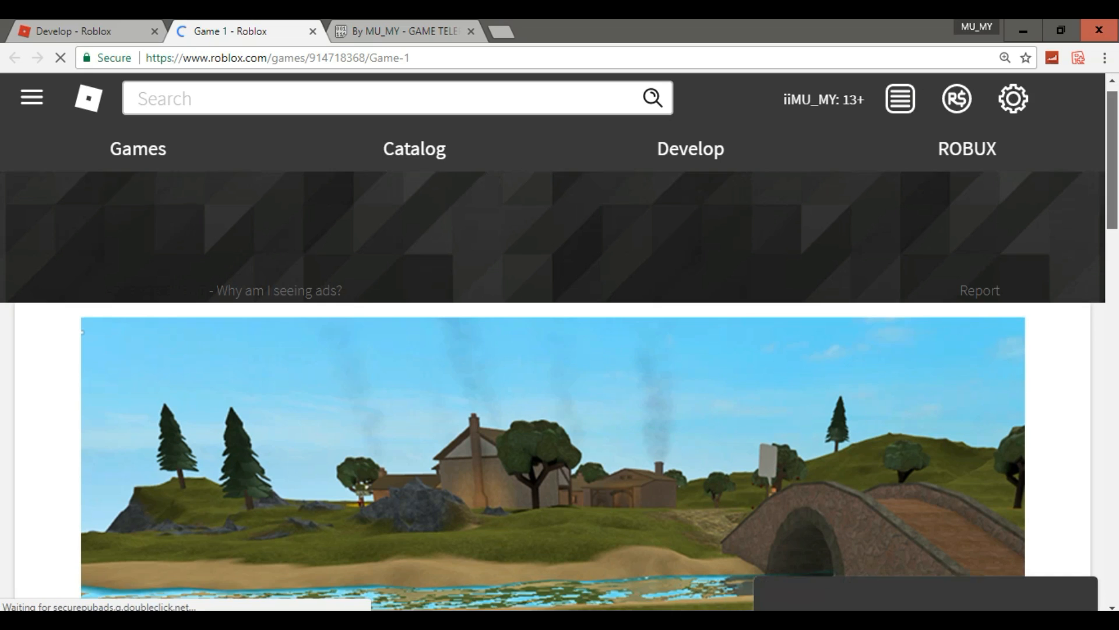
{"action": "scroll", "scroll_direction": "down", "scroll_amount": 3}
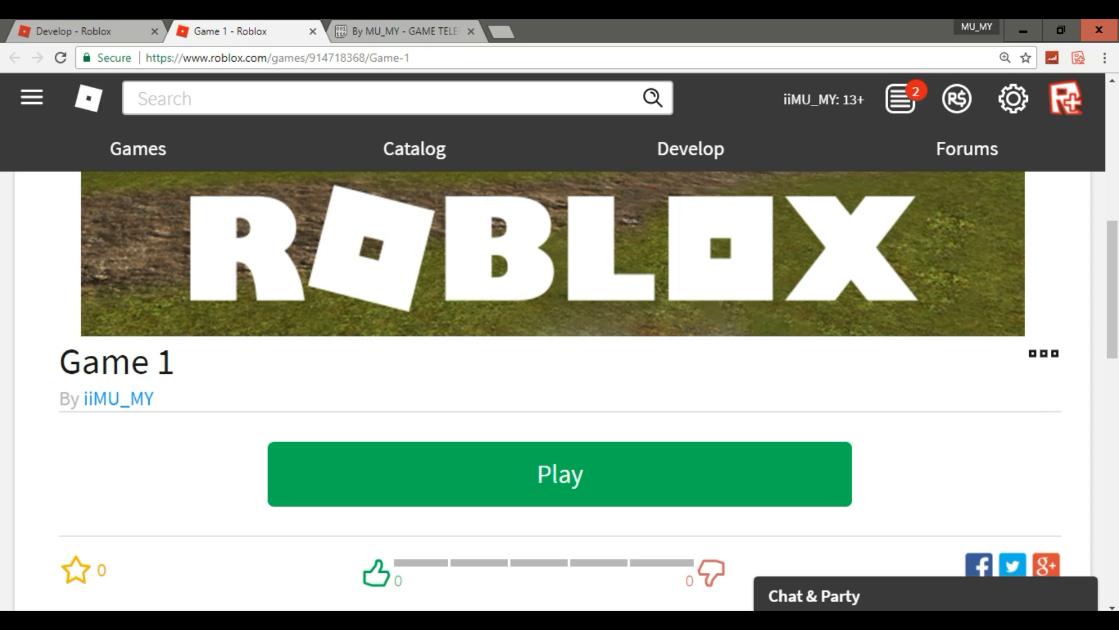
Play Game 1 from its page and bring up the launching Roblox player window.
{"action": "left_click", "coordinate": [558, 474]}
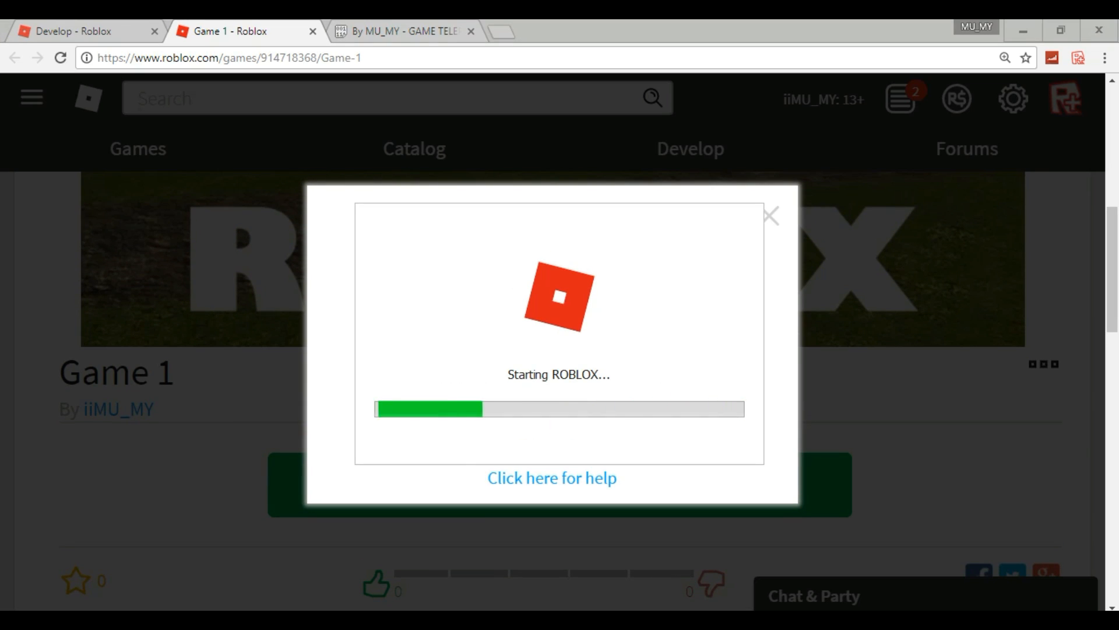
{"action": "left_click", "coordinate": [771, 215]}
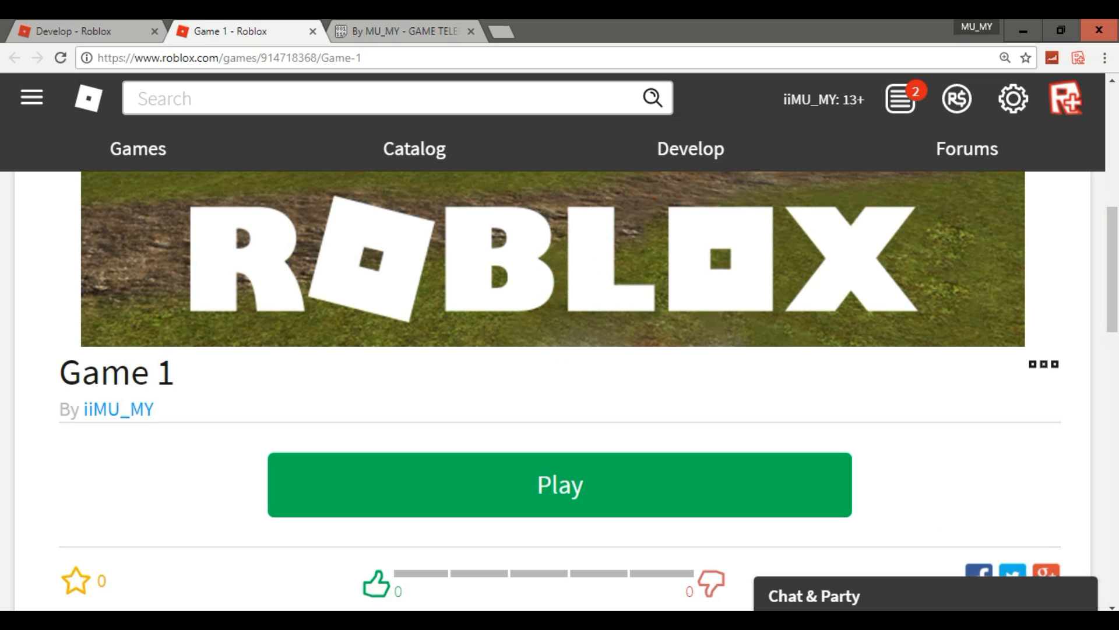
{"action": "left_click", "coordinate": [558, 484]}
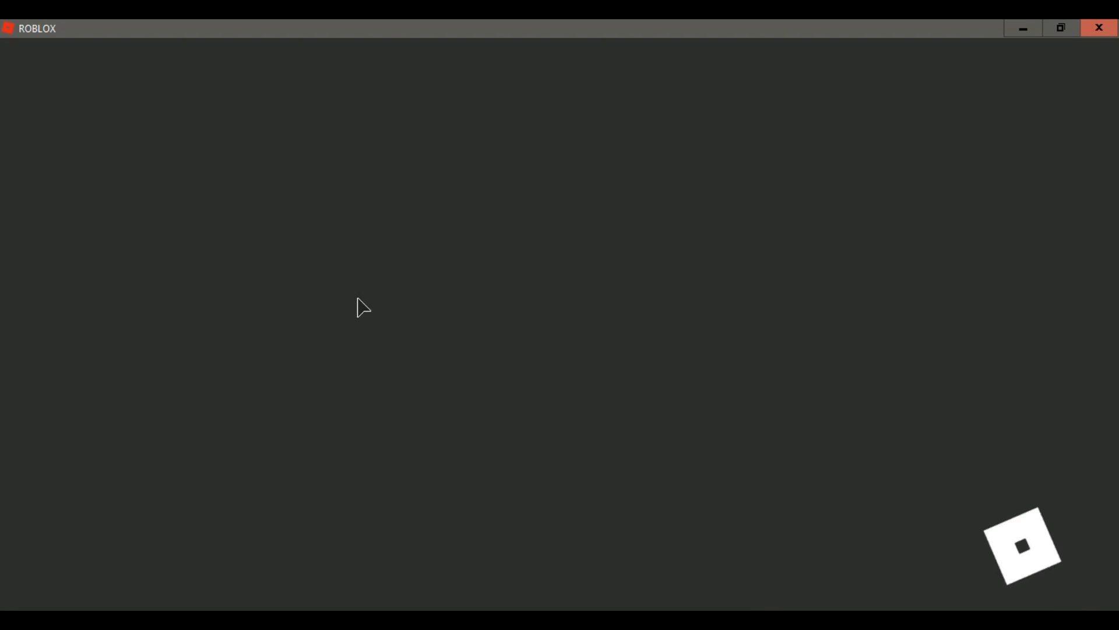
{"action": "mouse_move", "coordinate": [601, 273]}
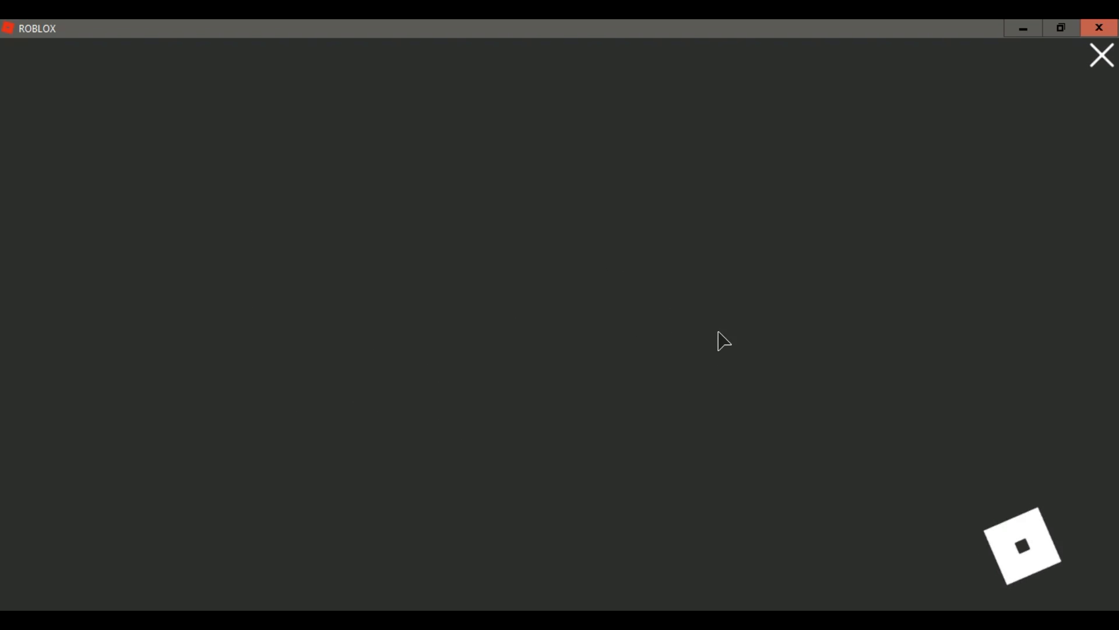
{"action": "mouse_move", "coordinate": [584, 302]}
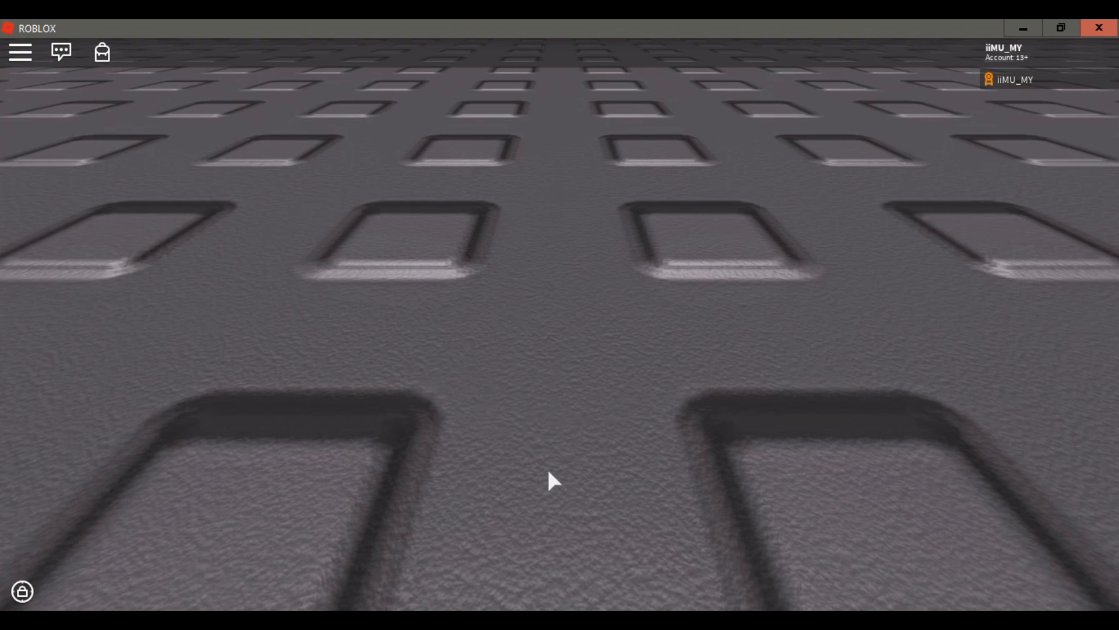
{"action": "mouse_move", "coordinate": [546, 456]}
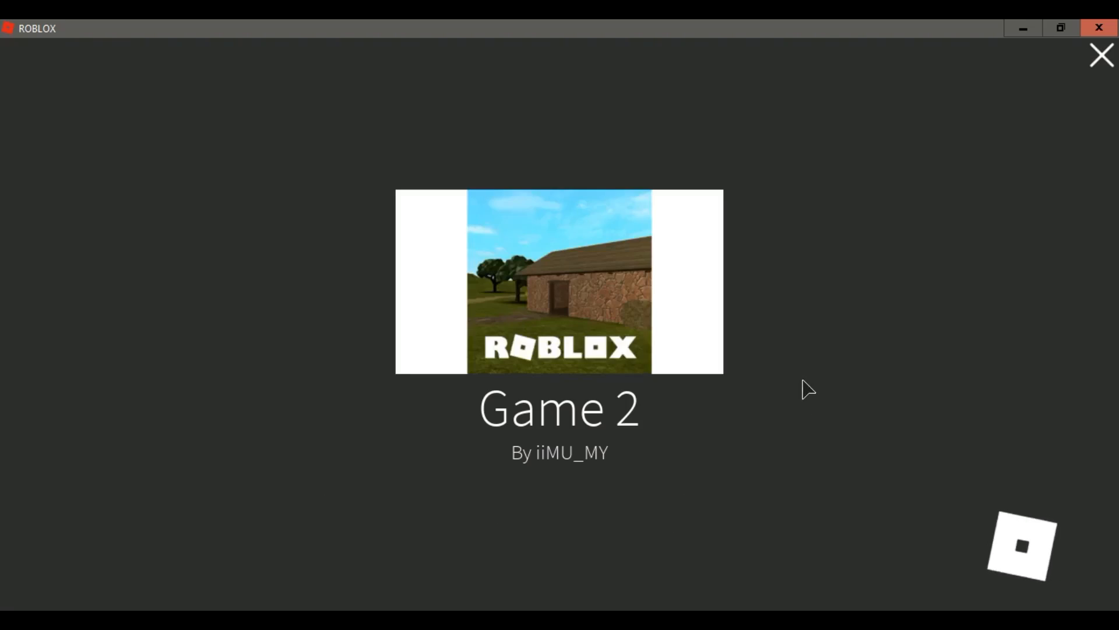
{"action": "mouse_move", "coordinate": [568, 456]}
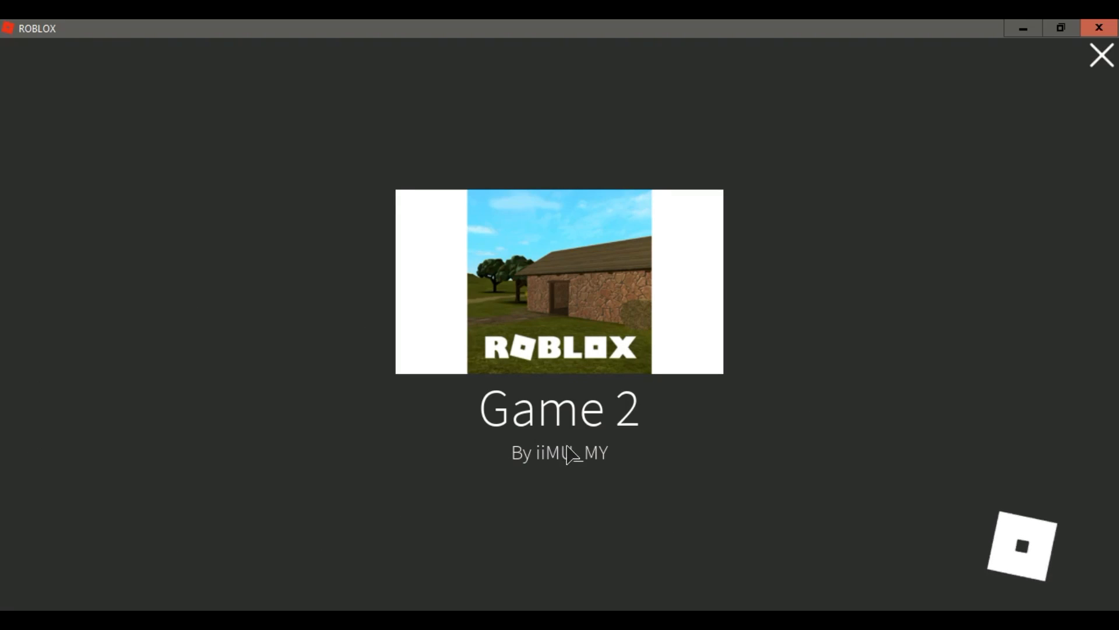
{"action": "mouse_move", "coordinate": [688, 396]}
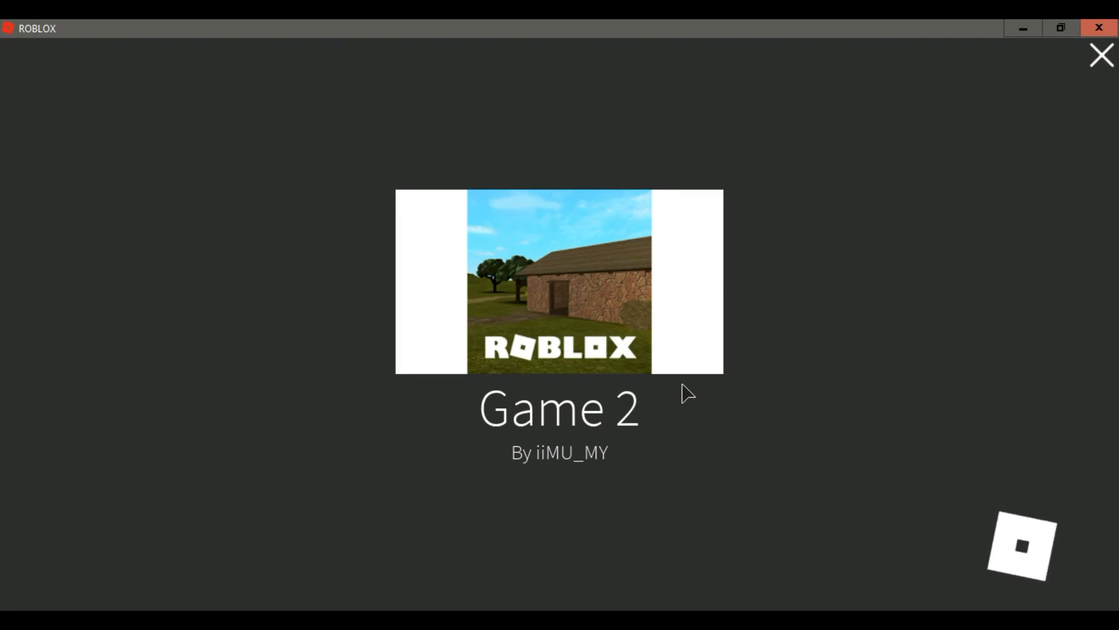